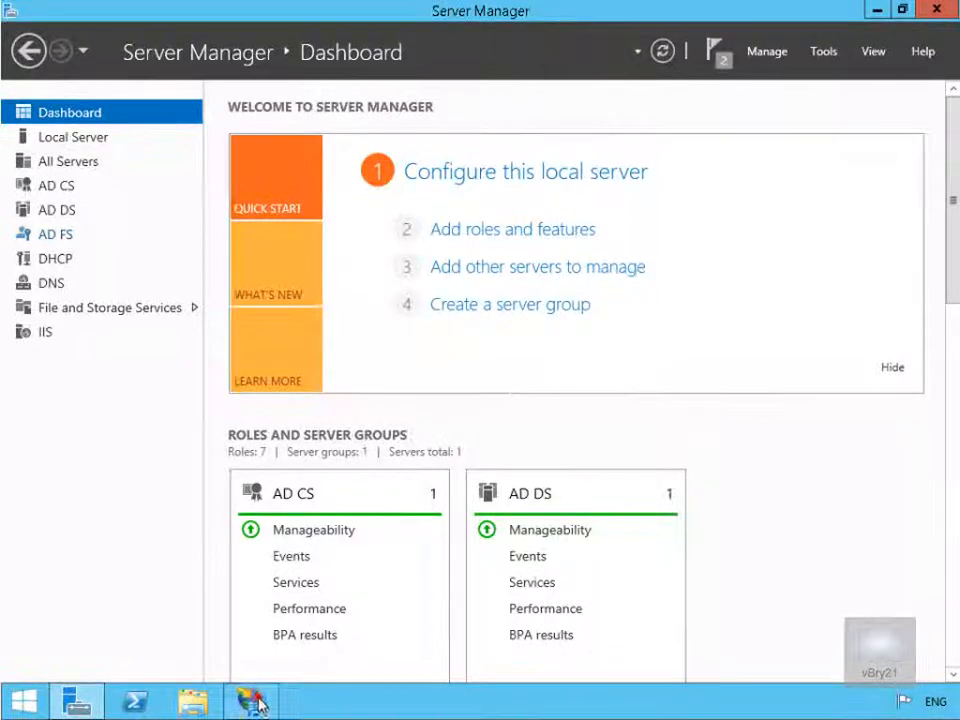
Launch the AD FS Management console from Server Manager's Tools menu.
{"action": "left_click", "coordinate": [250, 700]}
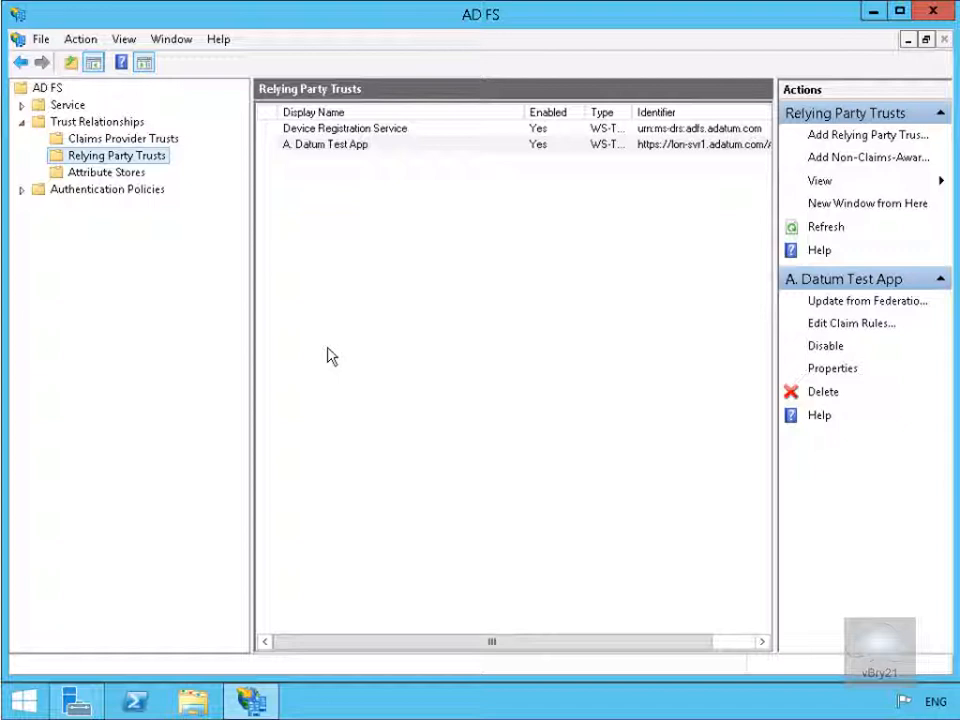
{"action": "mouse_move", "coordinate": [110, 136]}
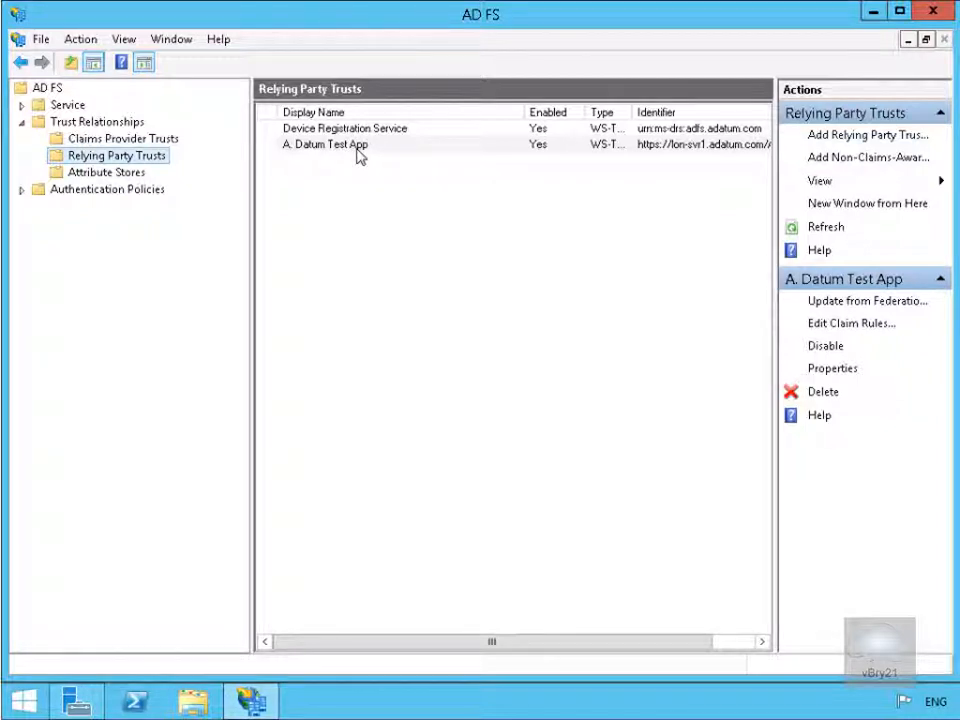
{"action": "mouse_move", "coordinate": [416, 182]}
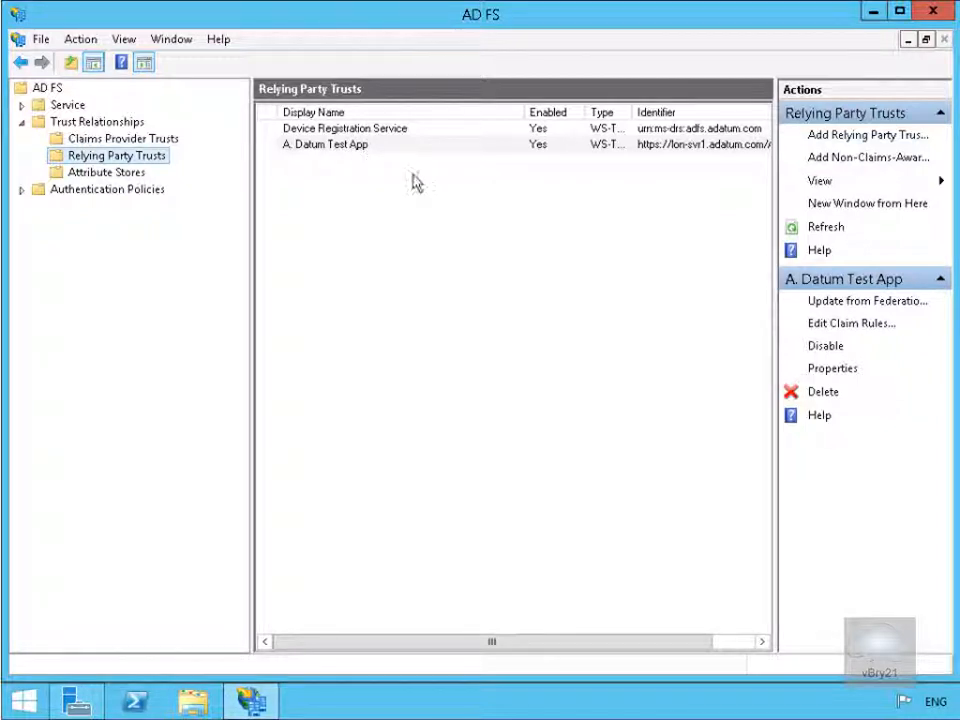
{"action": "mouse_move", "coordinate": [852, 324]}
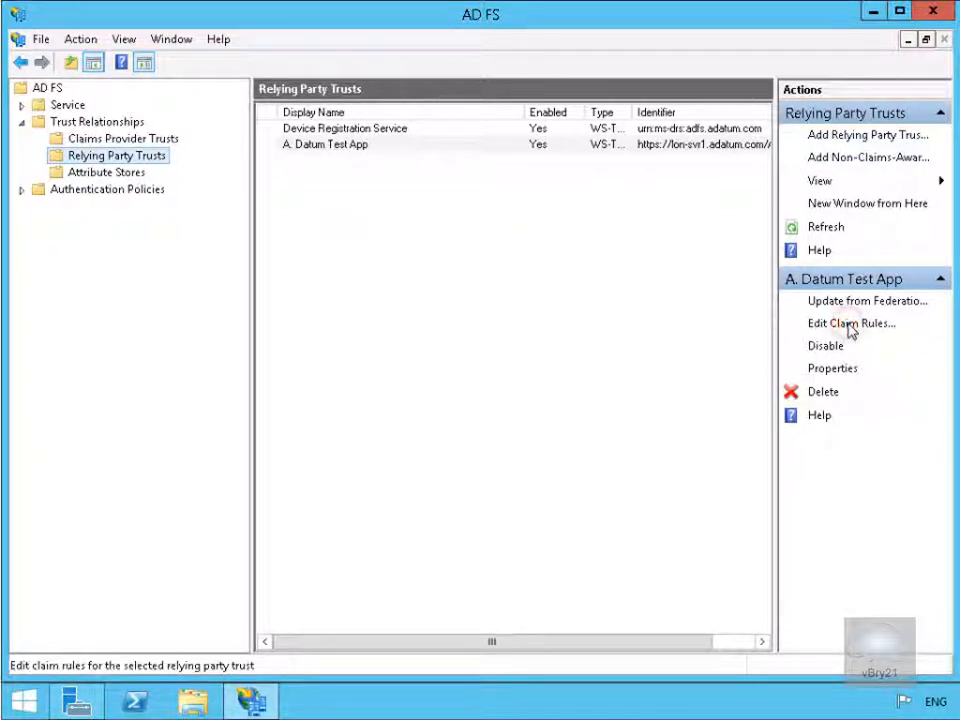
Start a new transform rule for A. Datum Test App using the Pass Through or Filter an Incoming Claim template.
{"action": "left_click", "coordinate": [852, 324]}
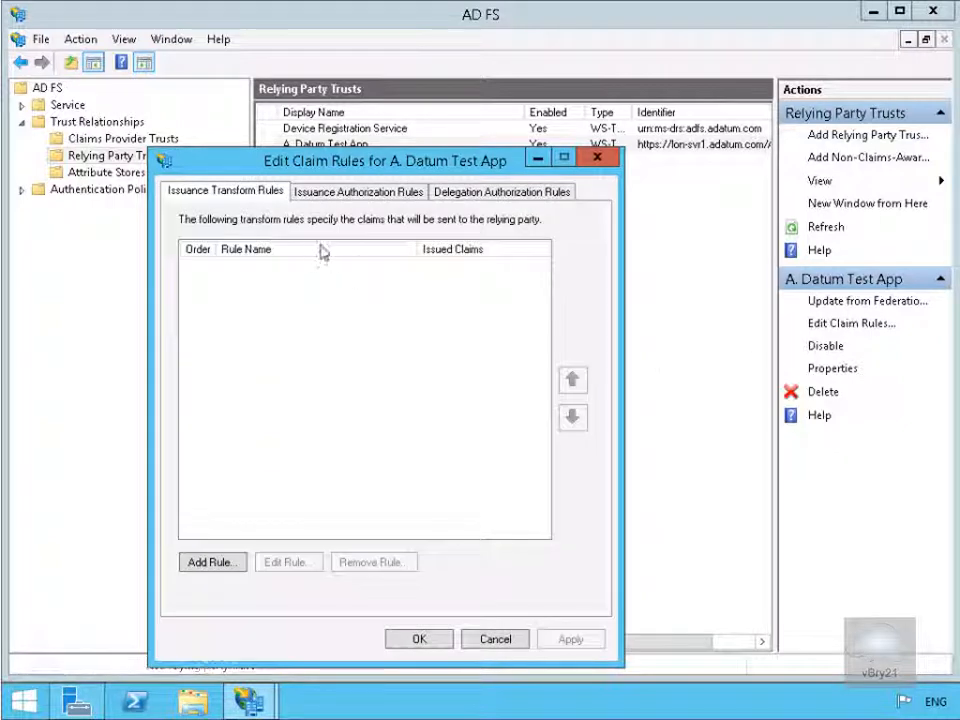
{"action": "mouse_move", "coordinate": [292, 540]}
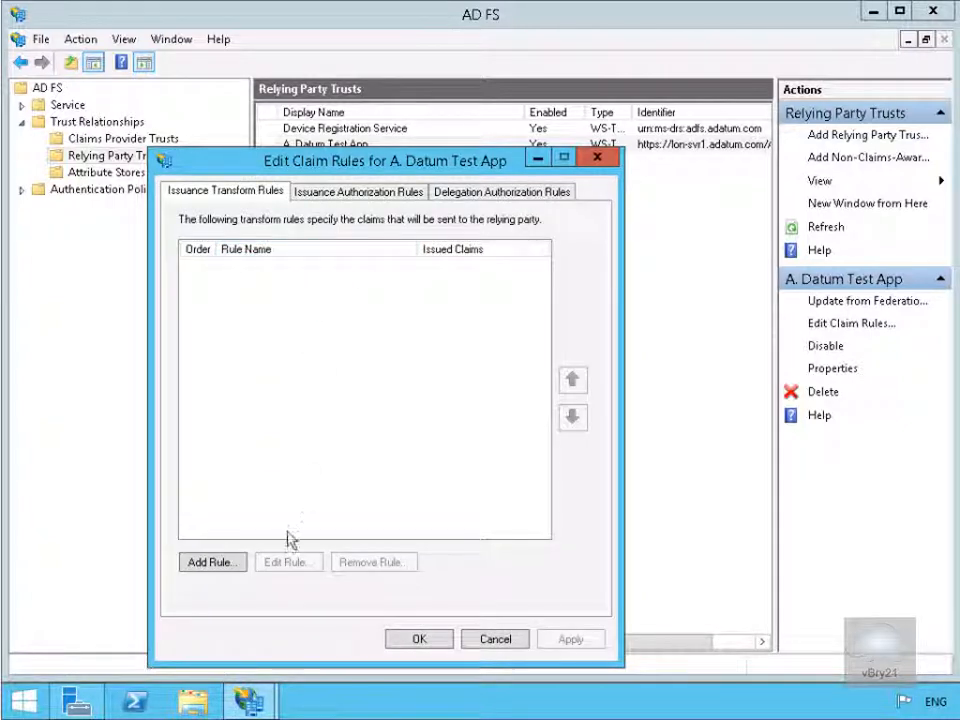
{"action": "left_click", "coordinate": [212, 560]}
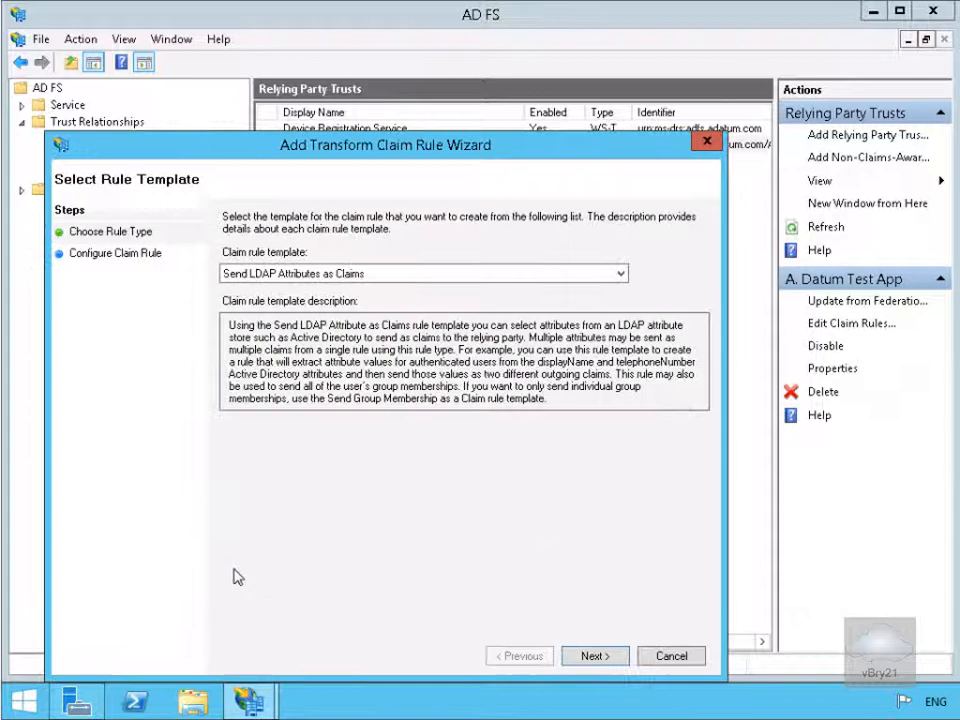
{"action": "left_click", "coordinate": [420, 272]}
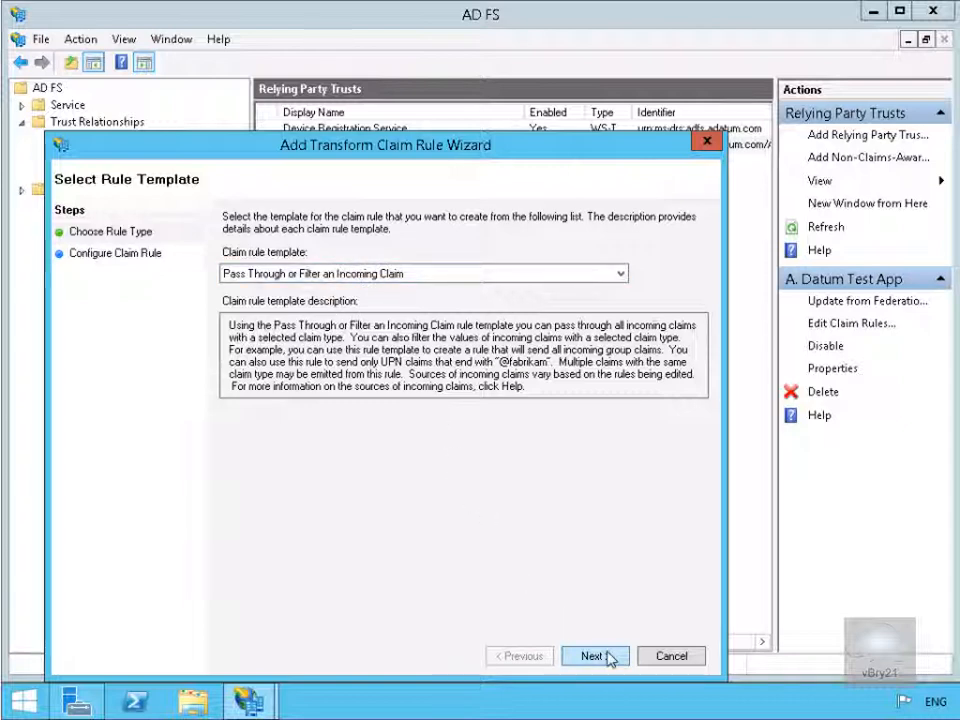
{"action": "left_click", "coordinate": [596, 656]}
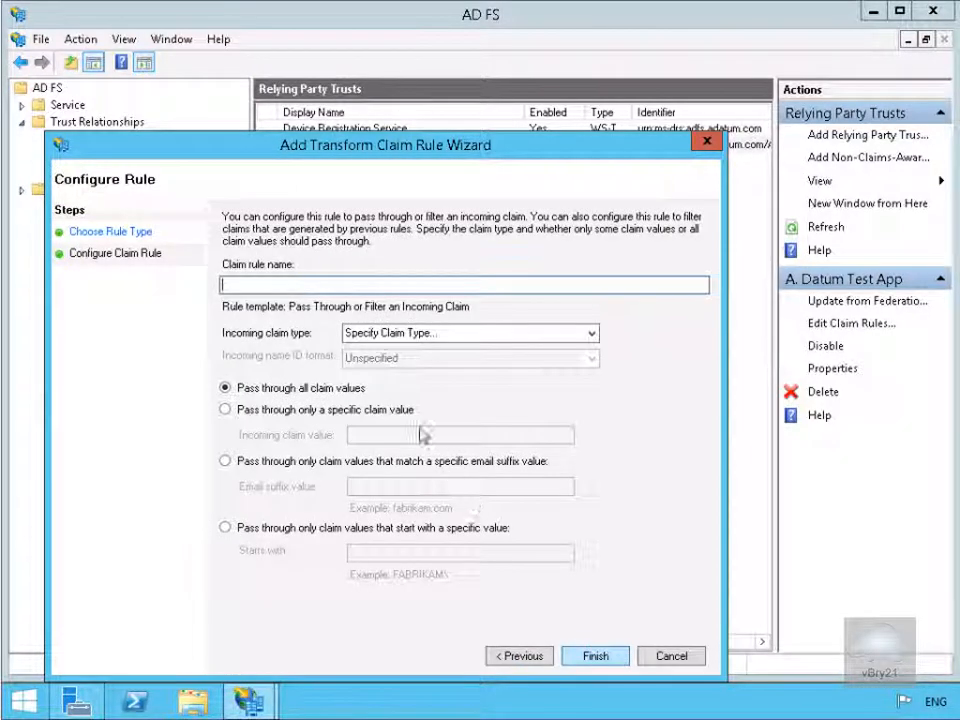
{"action": "mouse_move", "coordinate": [356, 370]}
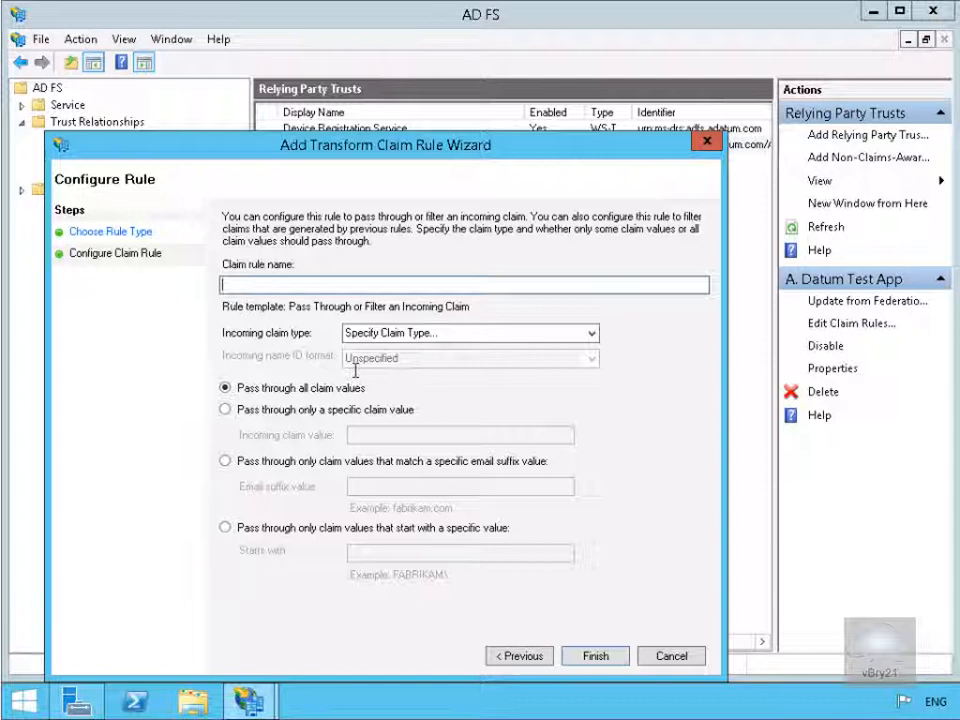
Name it Send Group Name Rule with incoming claim type Group and finish the rule.
{"action": "type", "text": "Send Group Name Rule"}
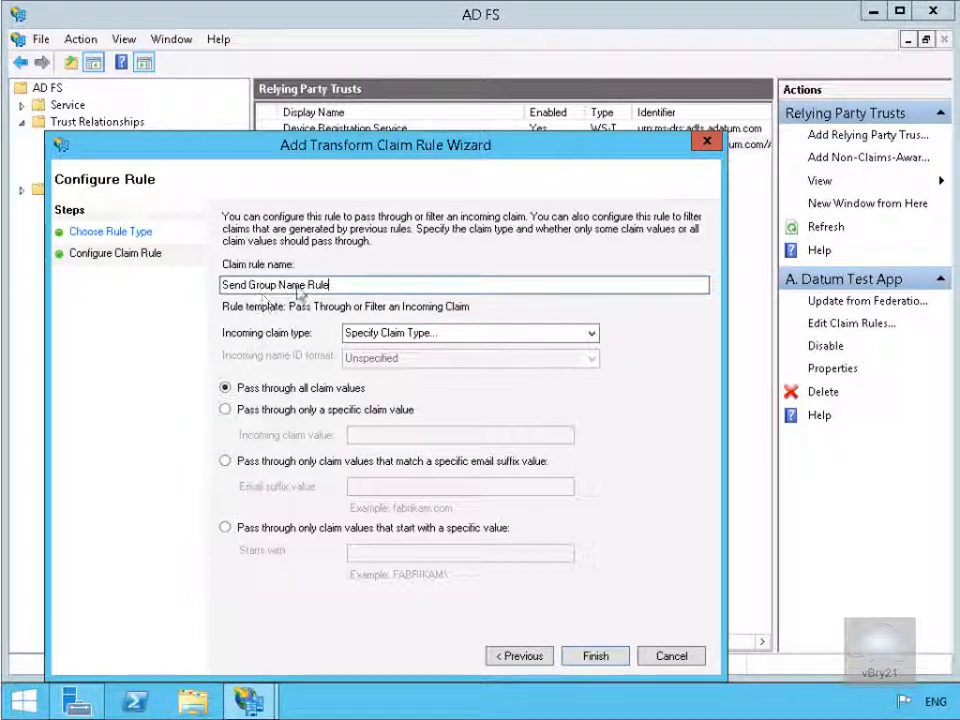
{"action": "left_click", "coordinate": [468, 332]}
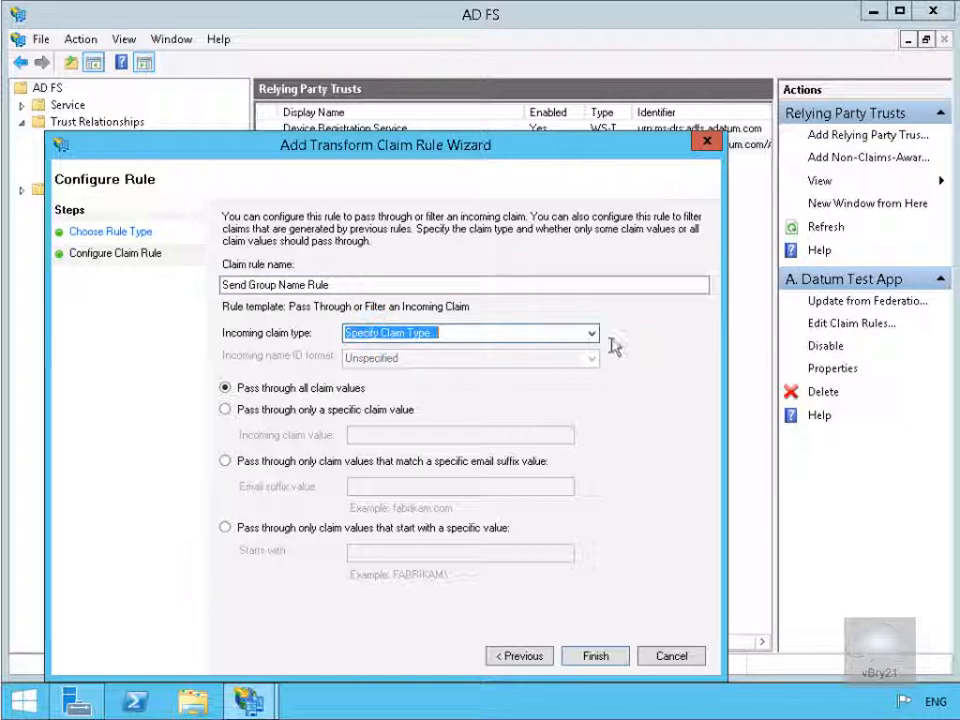
{"action": "left_click", "coordinate": [590, 332]}
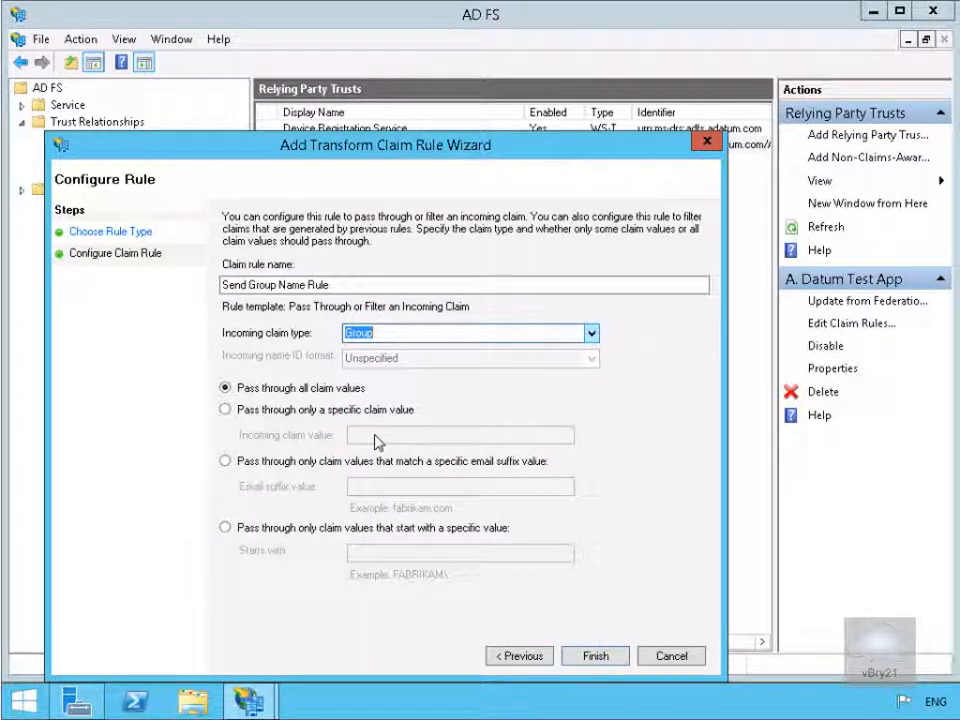
{"action": "left_click", "coordinate": [596, 656]}
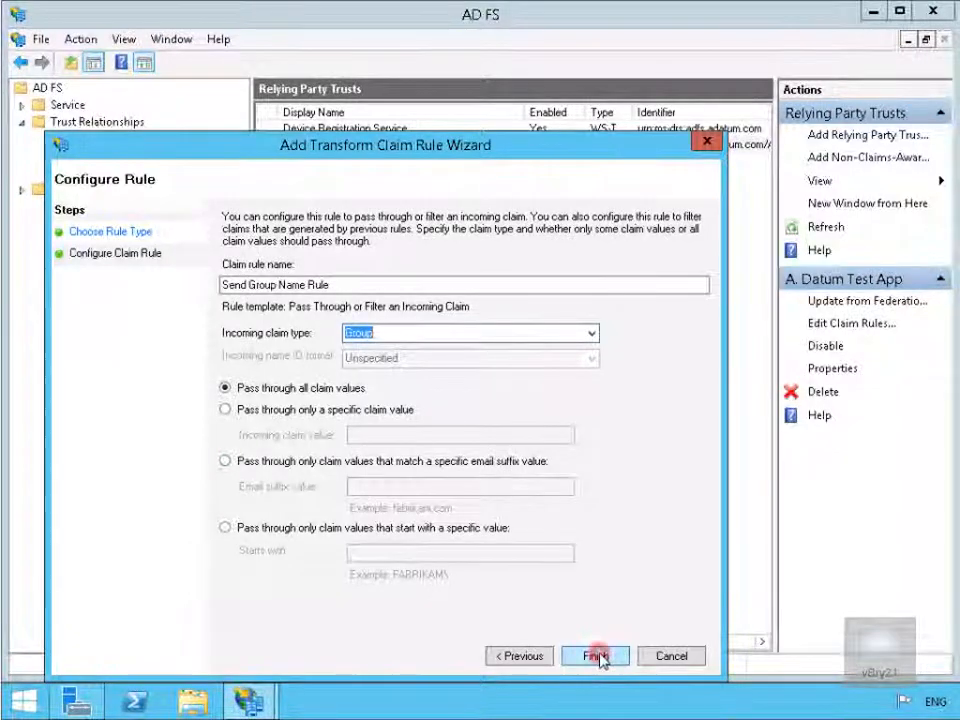
{"action": "left_click", "coordinate": [596, 656]}
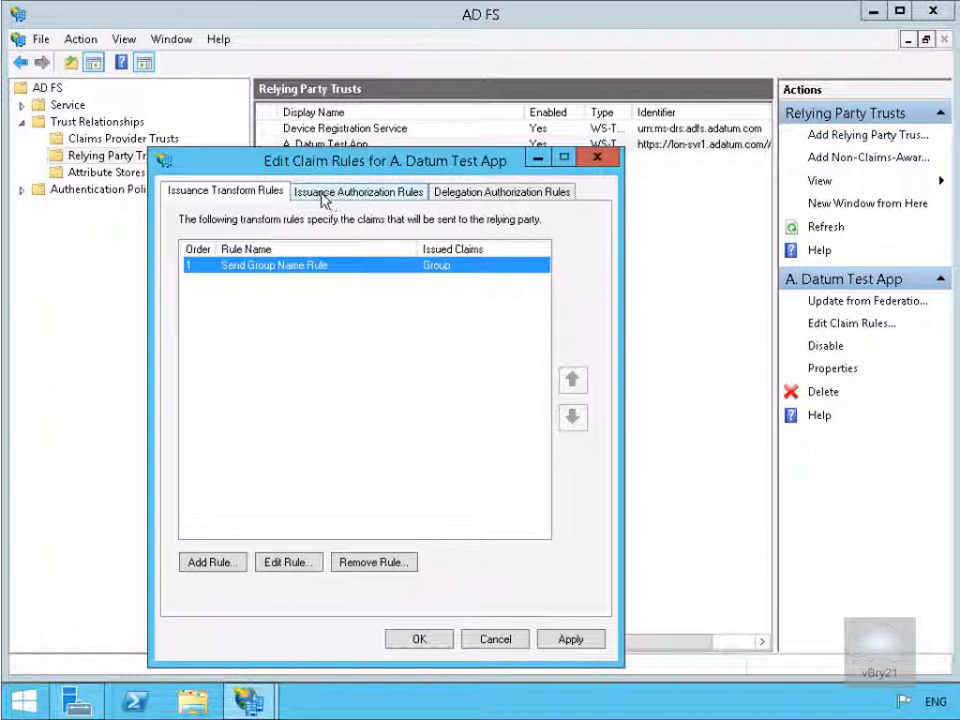
Delete the Permit Access to All Users issuance authorization rule and confirm.
{"action": "left_click", "coordinate": [356, 192]}
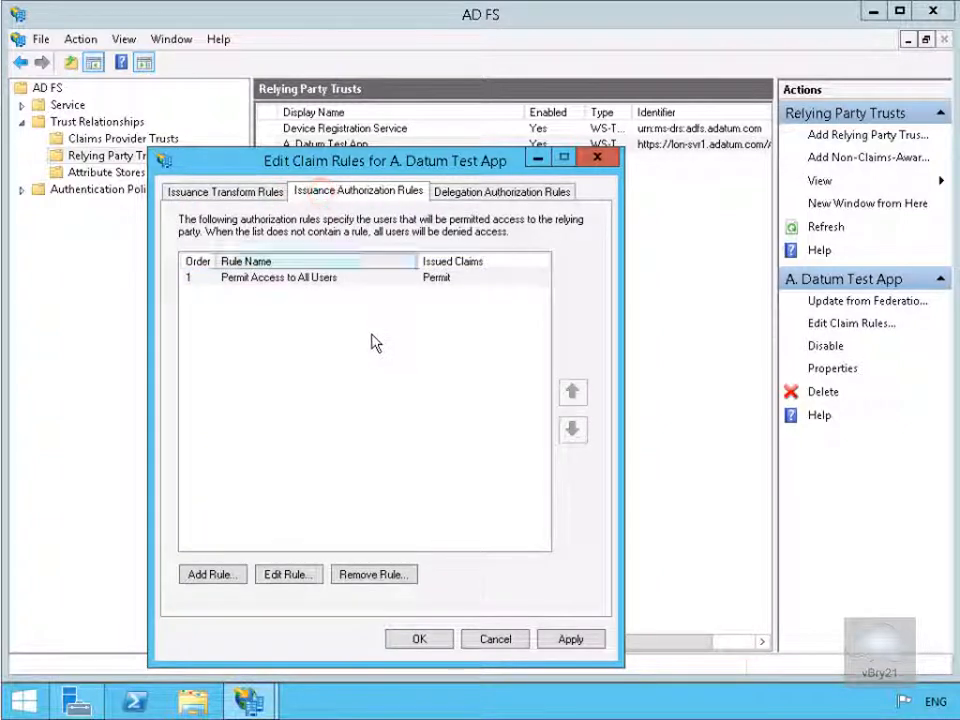
{"action": "left_click", "coordinate": [278, 276]}
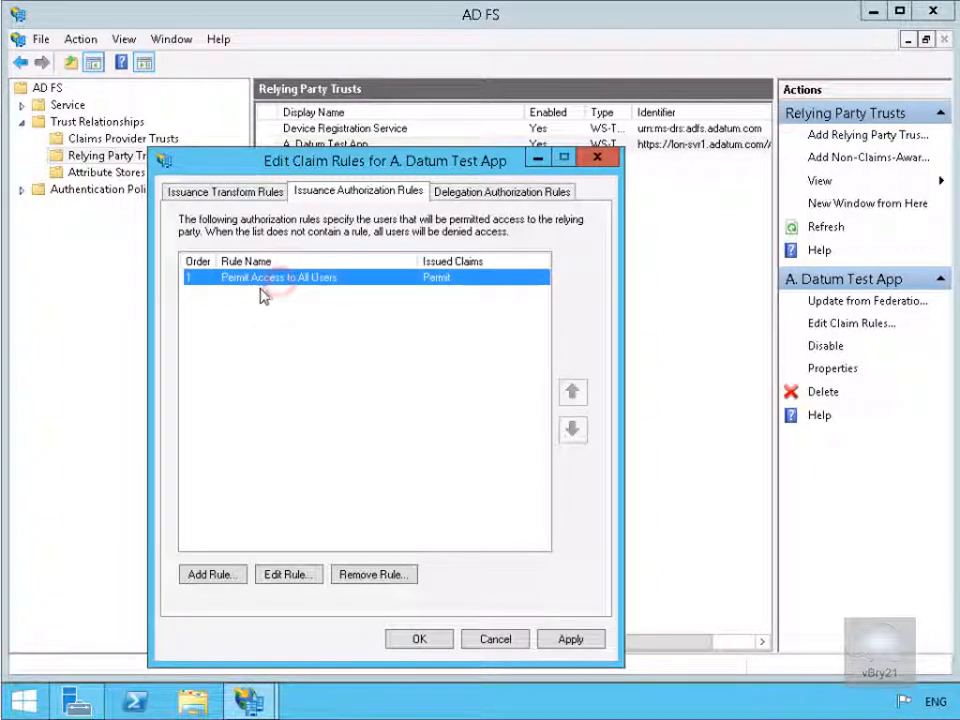
{"action": "mouse_move", "coordinate": [284, 296]}
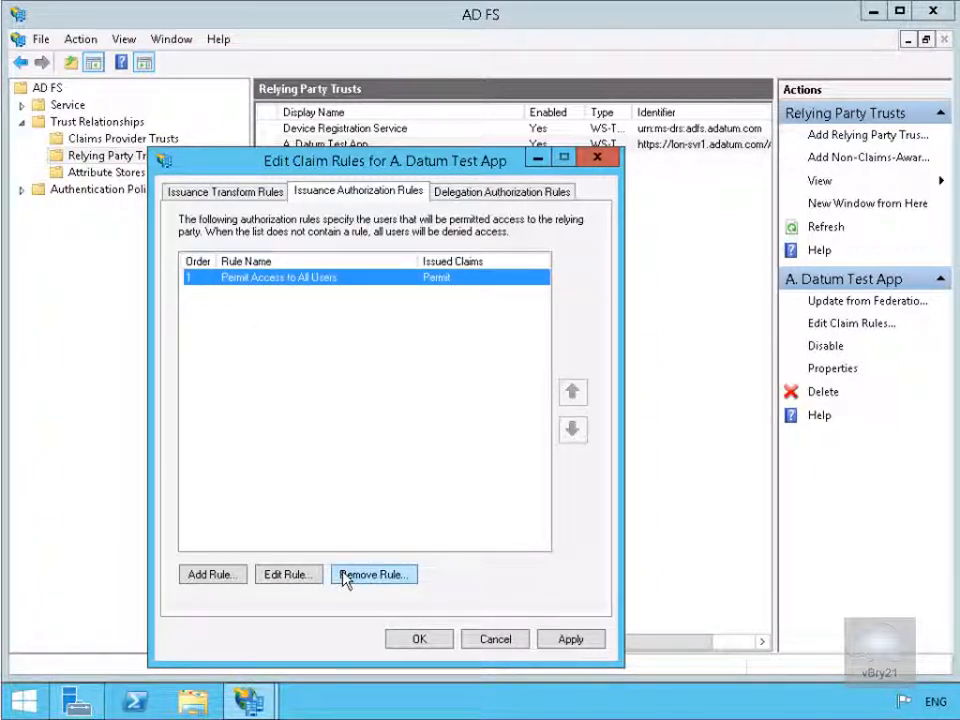
{"action": "left_click", "coordinate": [372, 574]}
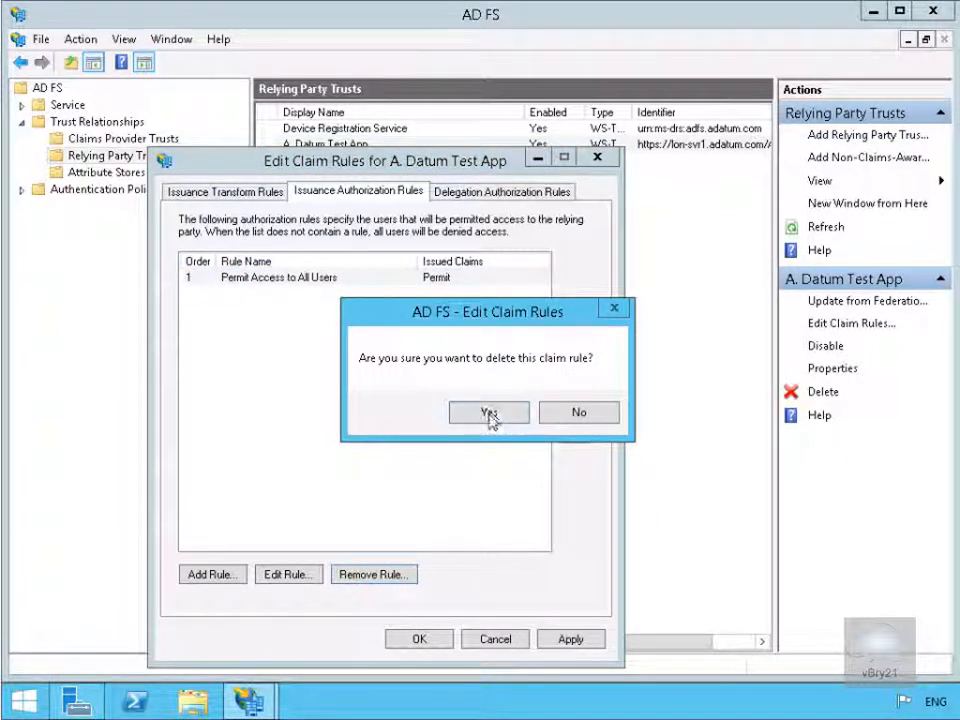
{"action": "left_click", "coordinate": [488, 412]}
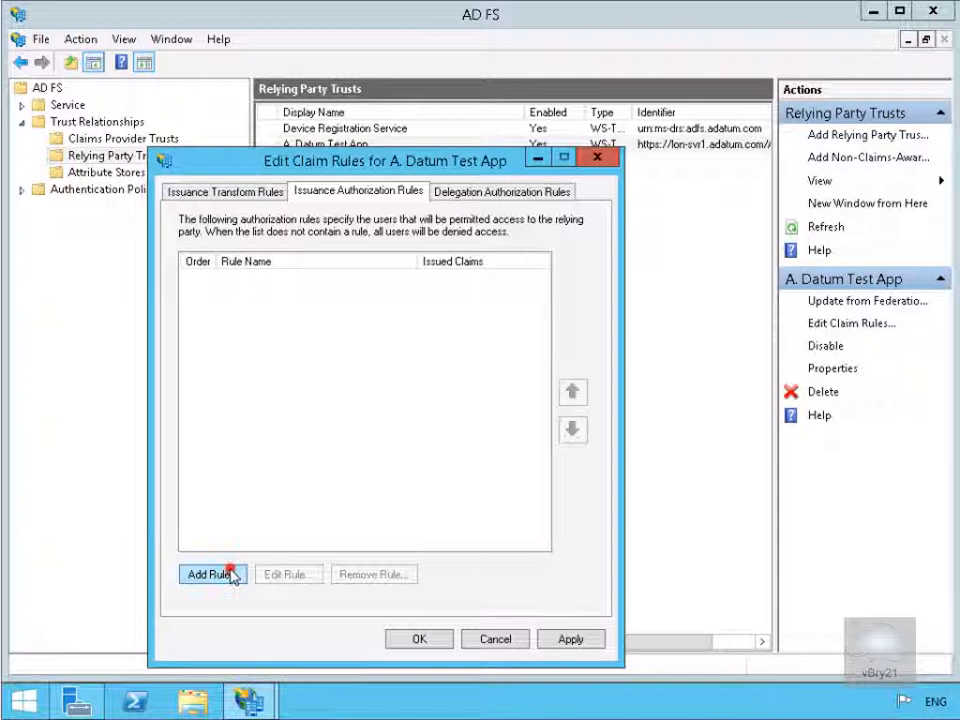
Add authorization rule Permit Production Group Rule: Group claim equals Production, permit access.
{"action": "left_click", "coordinate": [210, 574]}
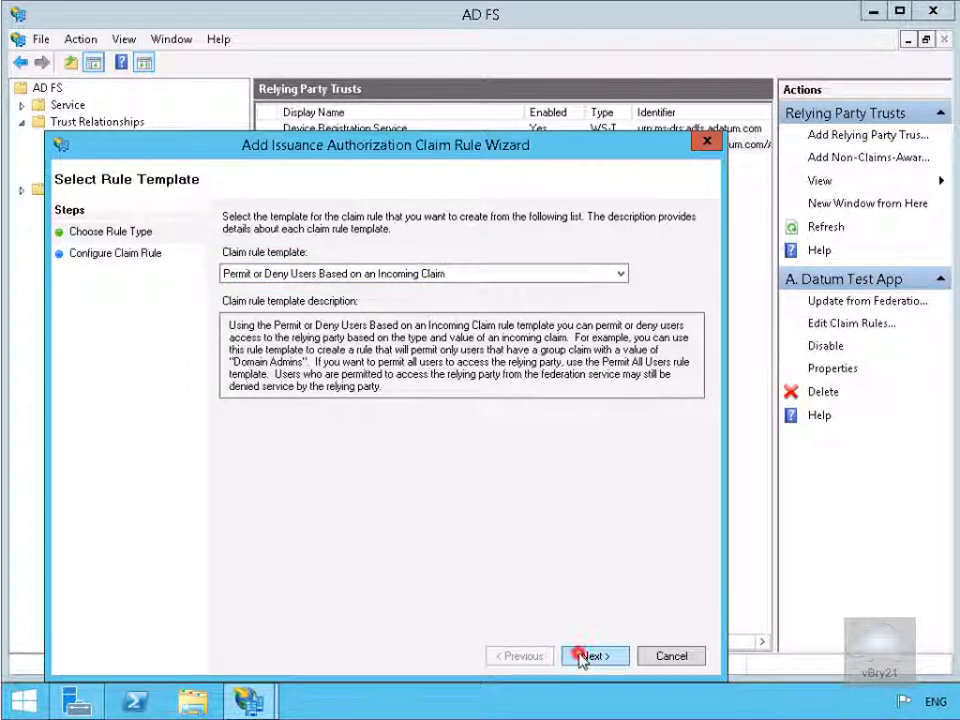
{"action": "left_click", "coordinate": [590, 656]}
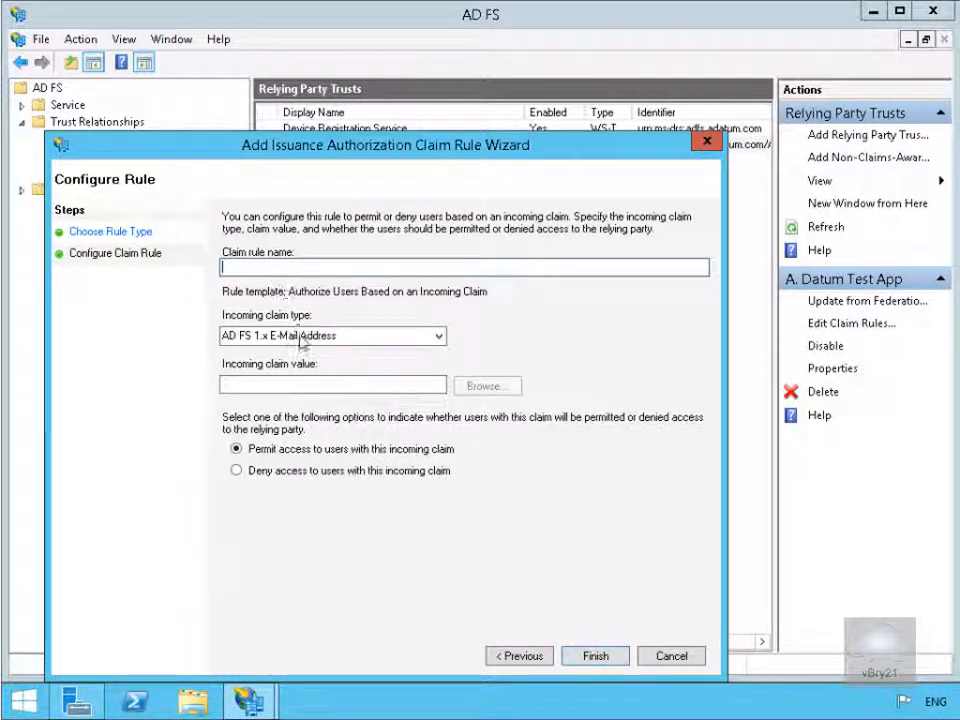
{"action": "type", "text": "Permit Production Group Rule"}
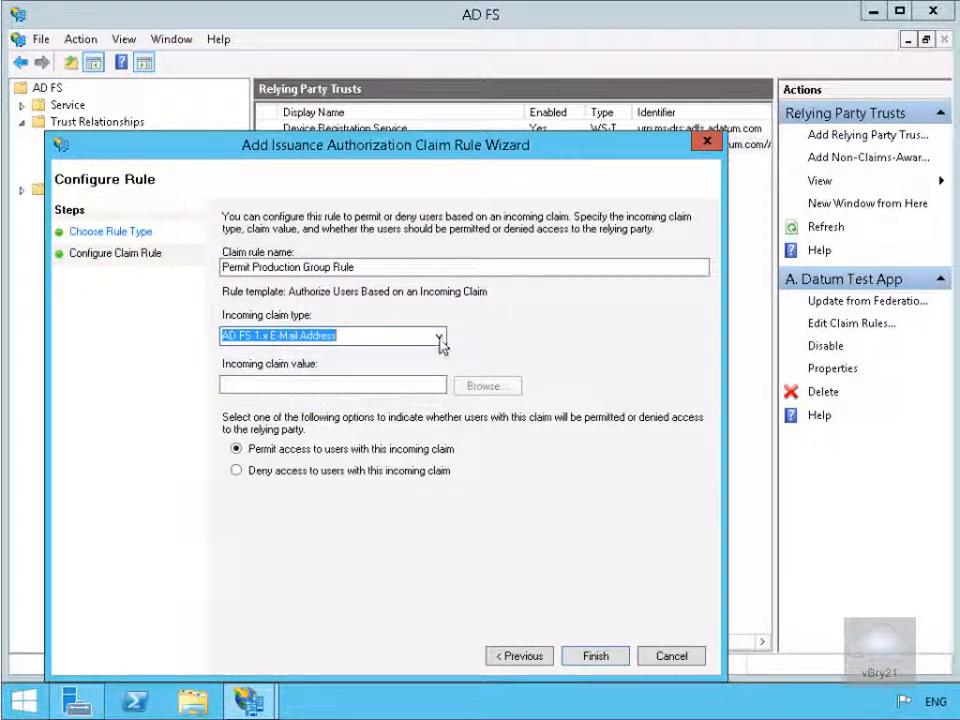
{"action": "left_click", "coordinate": [436, 336]}
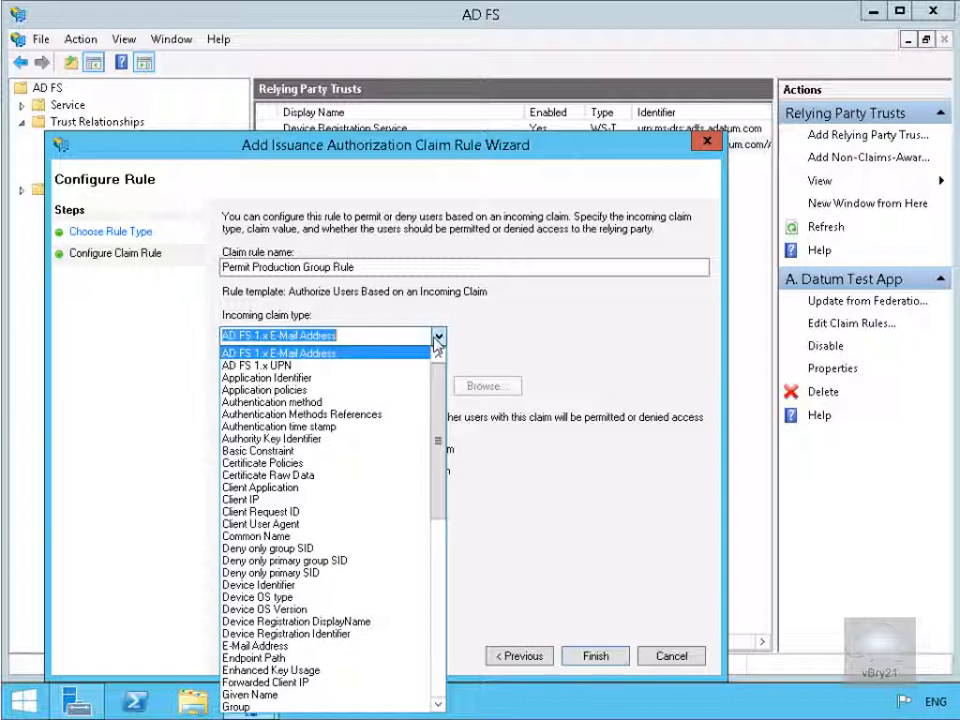
{"action": "mouse_move", "coordinate": [264, 668]}
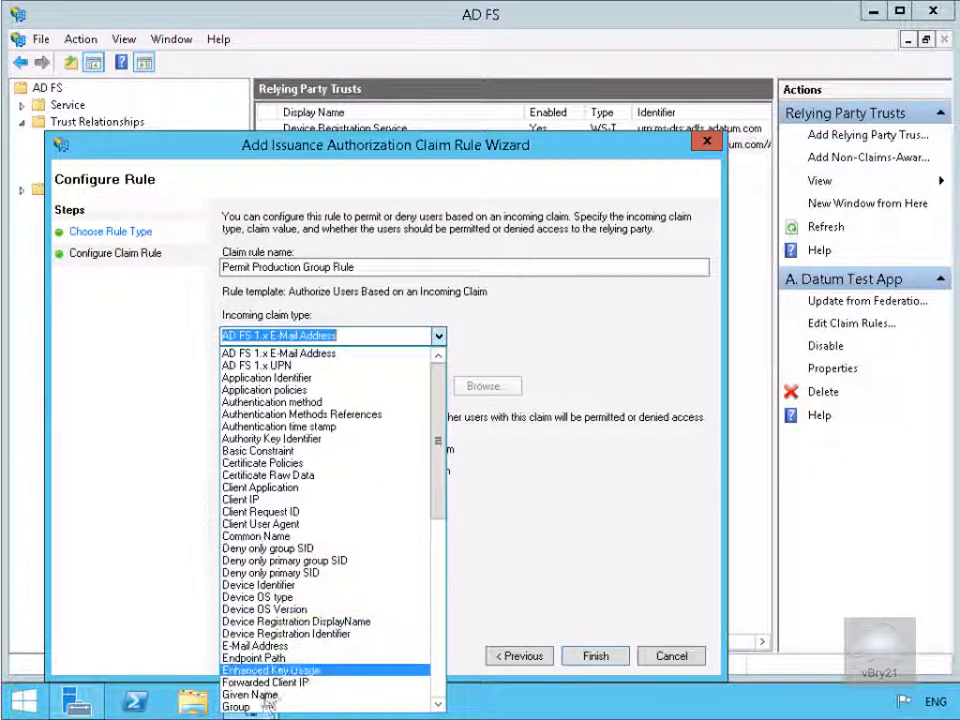
{"action": "left_click", "coordinate": [236, 704]}
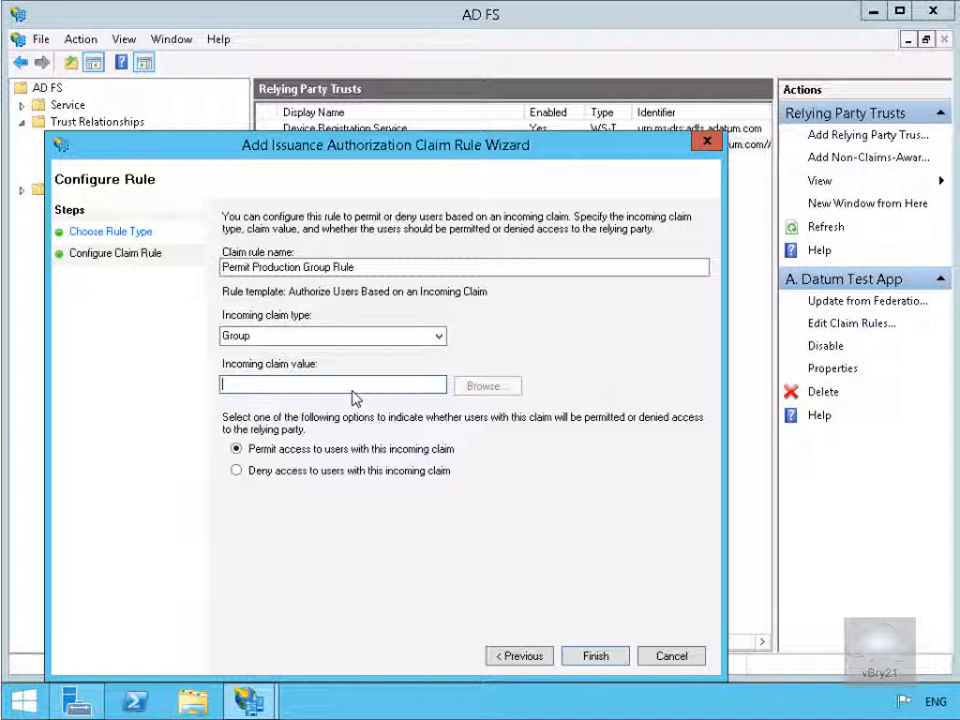
{"action": "type", "text": "Production"}
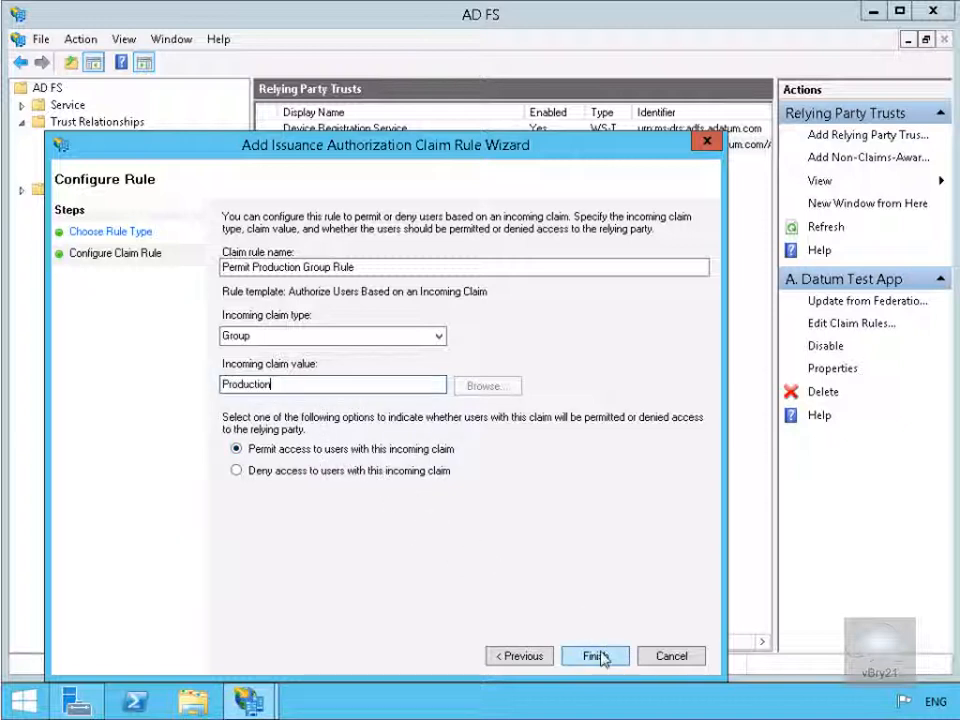
{"action": "left_click", "coordinate": [596, 656]}
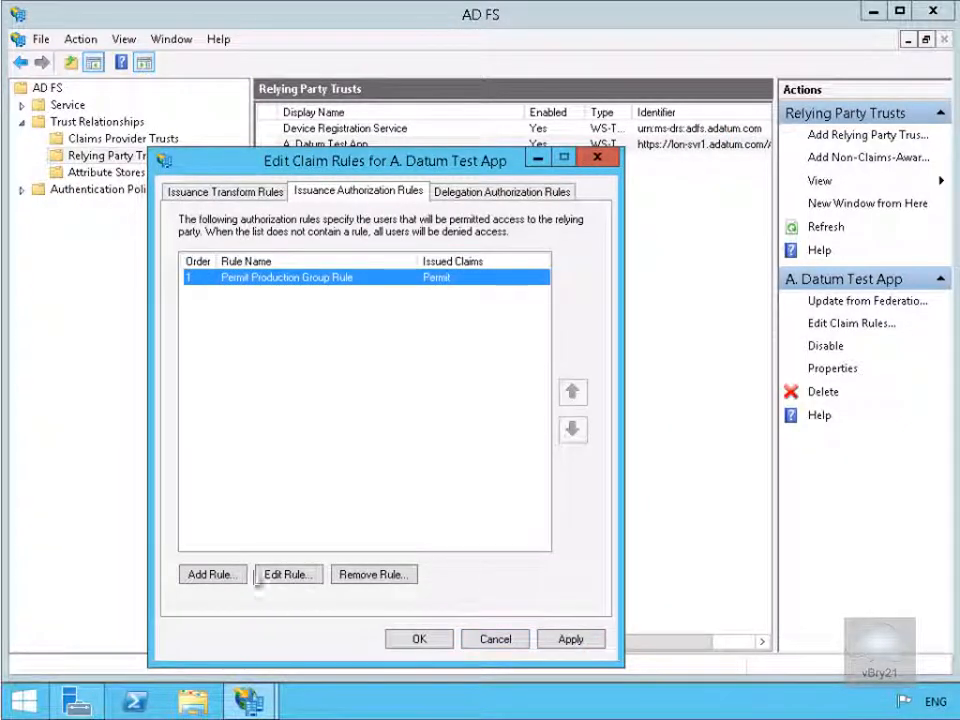
Start a second Permit or Deny authorization rule named Allow A. Datum Users.
{"action": "left_click", "coordinate": [212, 572]}
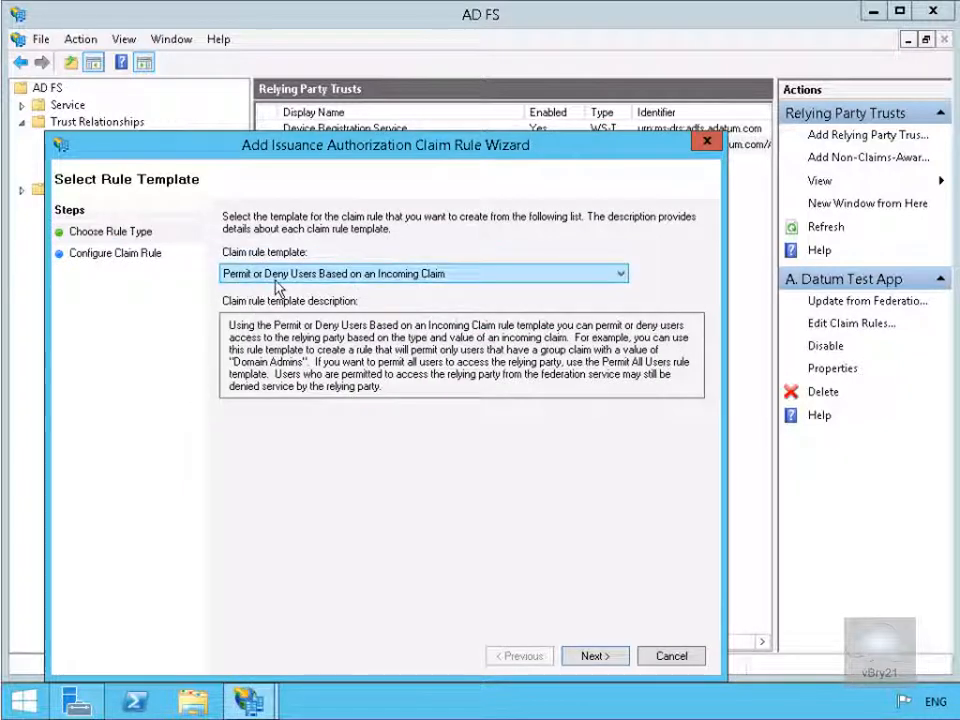
{"action": "mouse_move", "coordinate": [550, 584]}
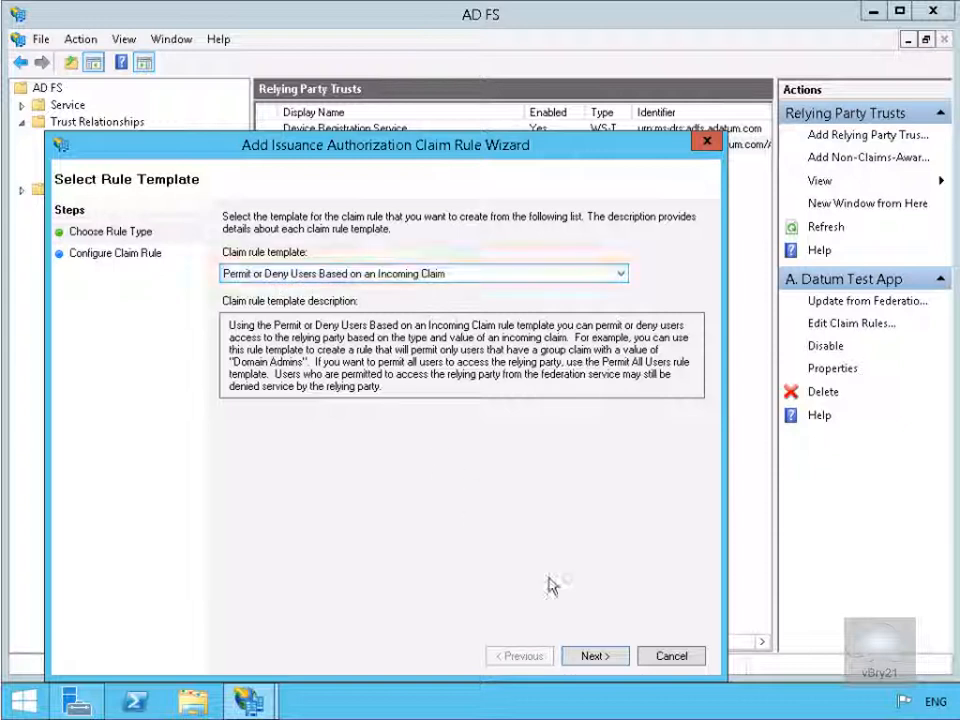
{"action": "left_click", "coordinate": [594, 656]}
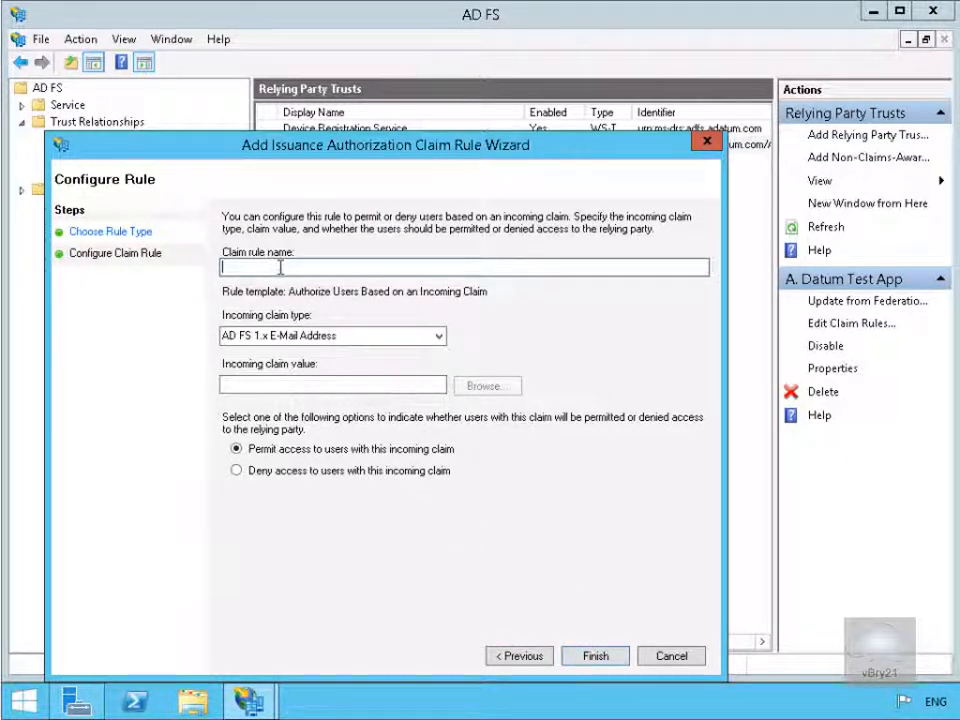
{"action": "type", "text": "Allow A. Datum Users"}
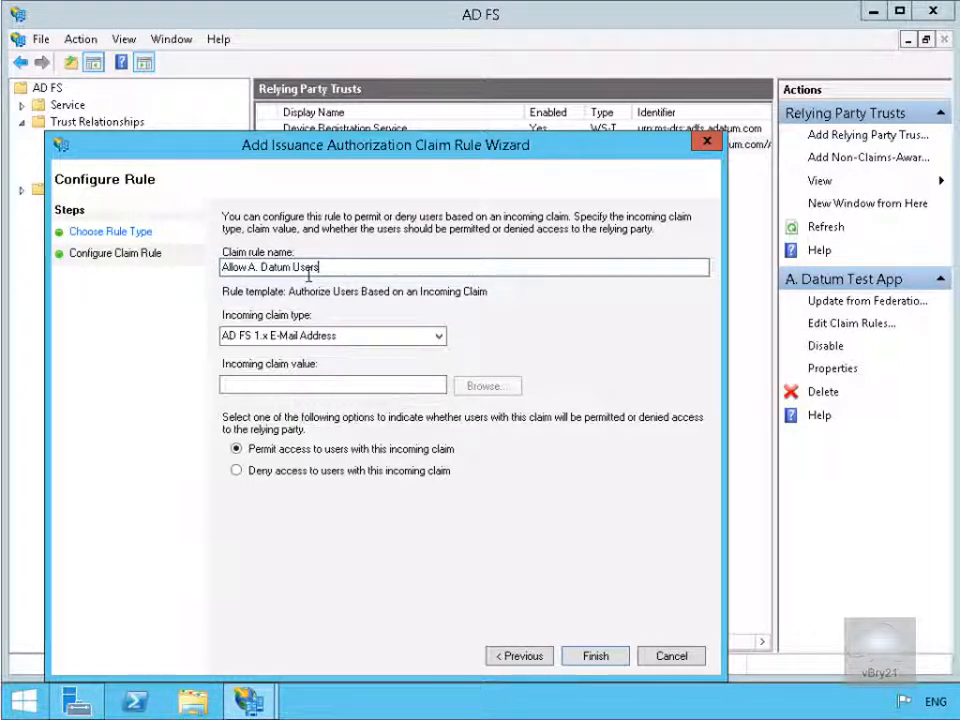
{"action": "left_click", "coordinate": [436, 336]}
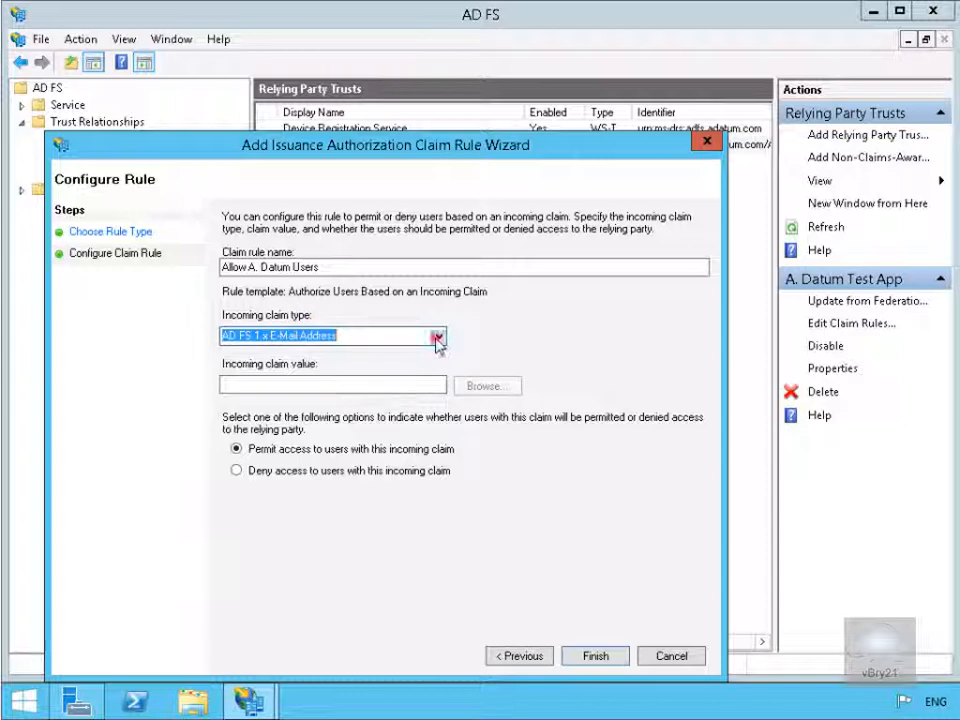
{"action": "left_click", "coordinate": [438, 336]}
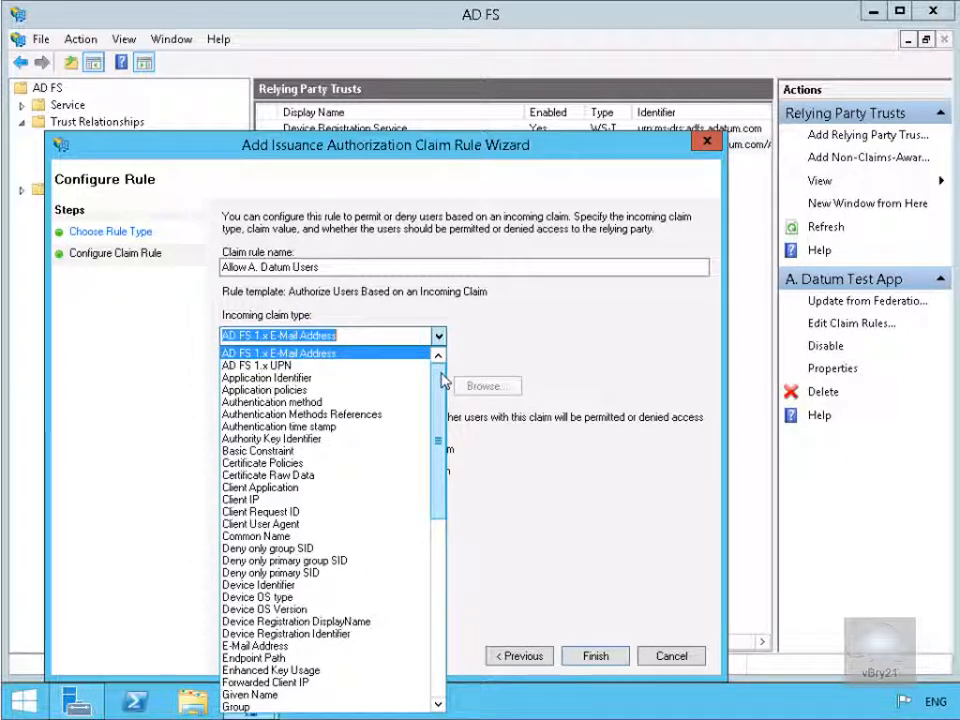
{"action": "left_click", "coordinate": [256, 364]}
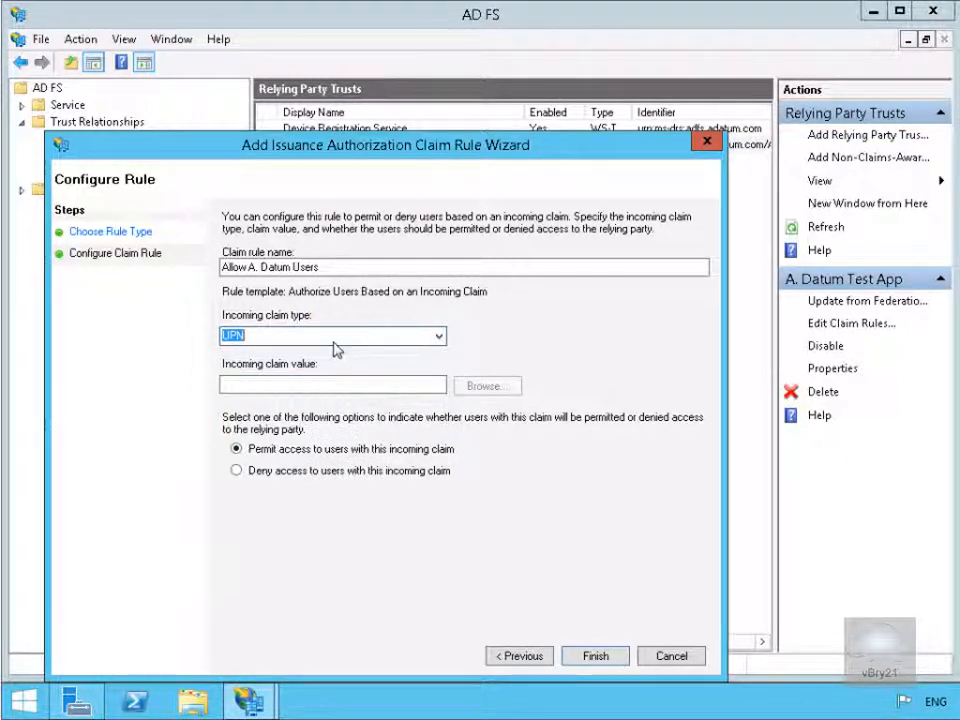
{"action": "left_click", "coordinate": [332, 384]}
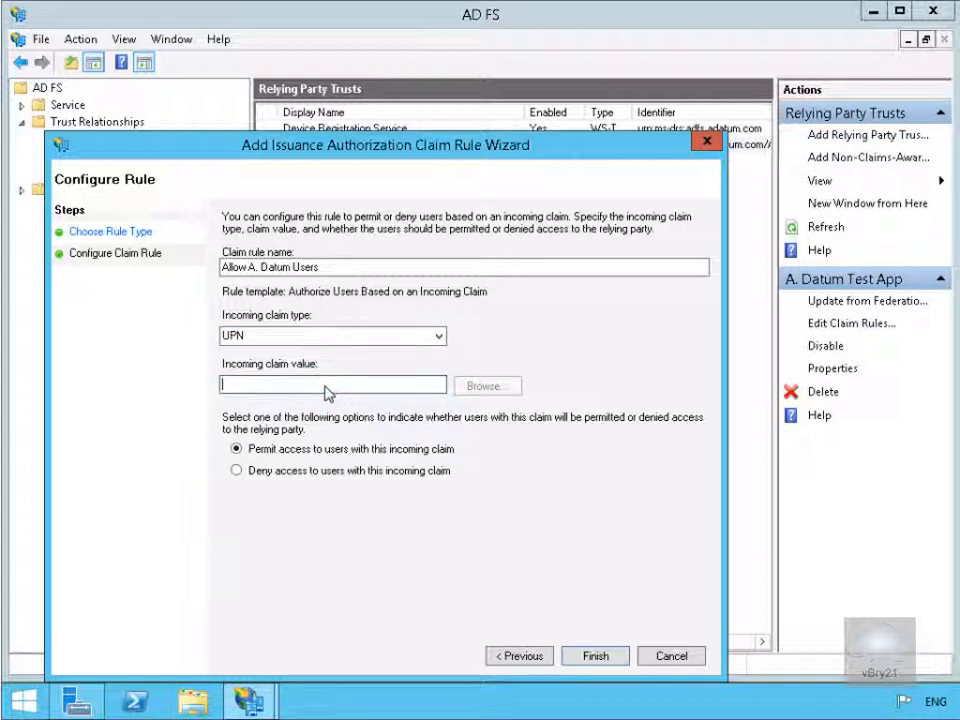
{"action": "type", "text": "@adatum.com"}
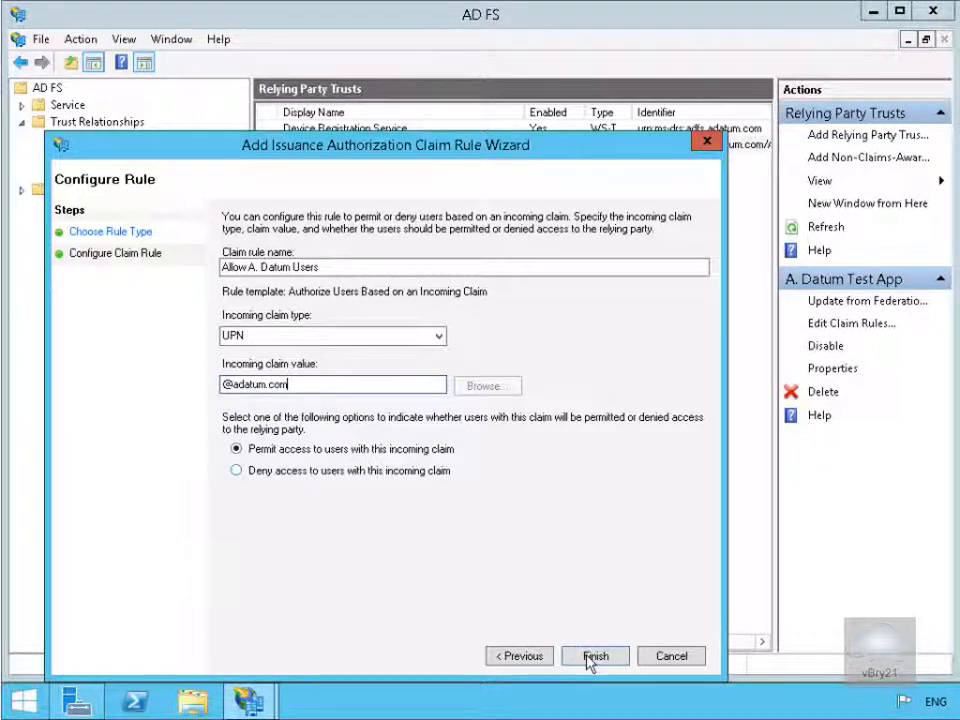
{"action": "left_click", "coordinate": [596, 656]}
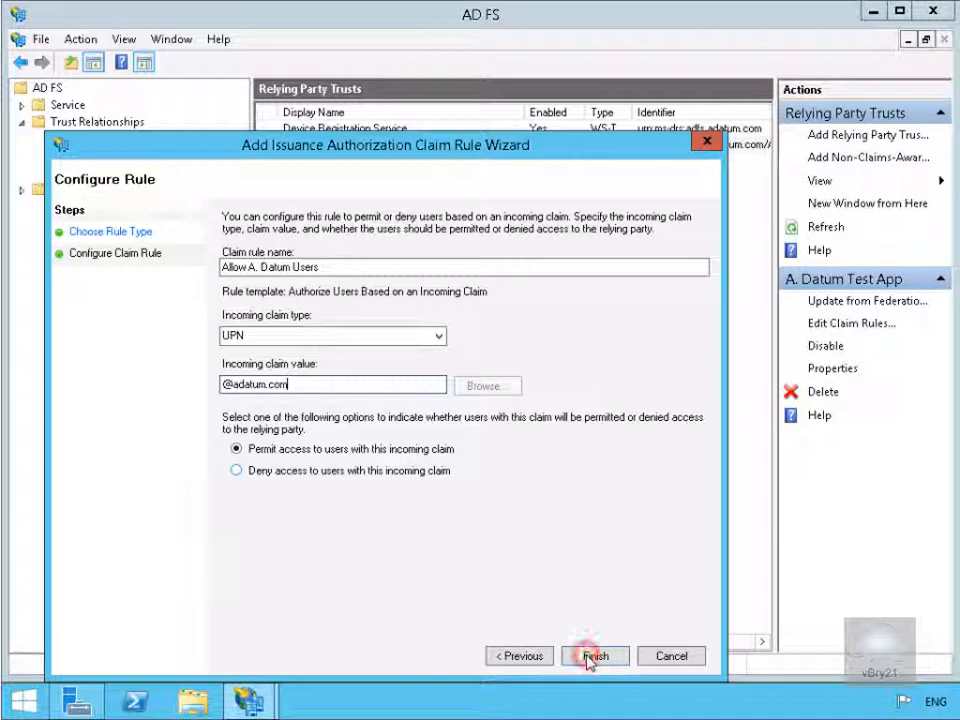
{"action": "left_click", "coordinate": [596, 656]}
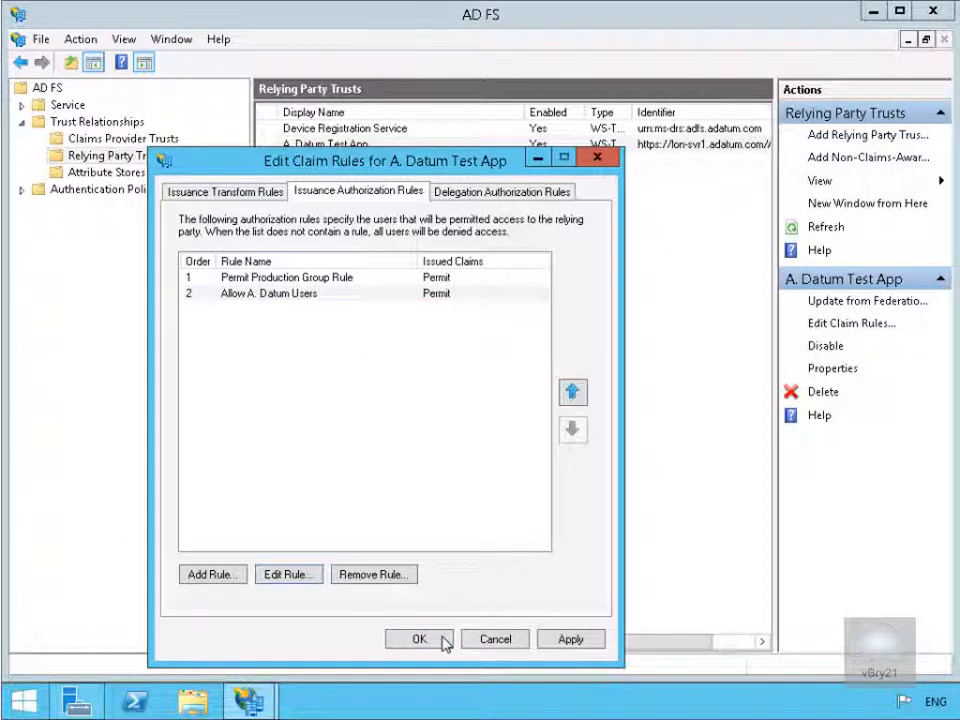
{"action": "mouse_move", "coordinate": [256, 304]}
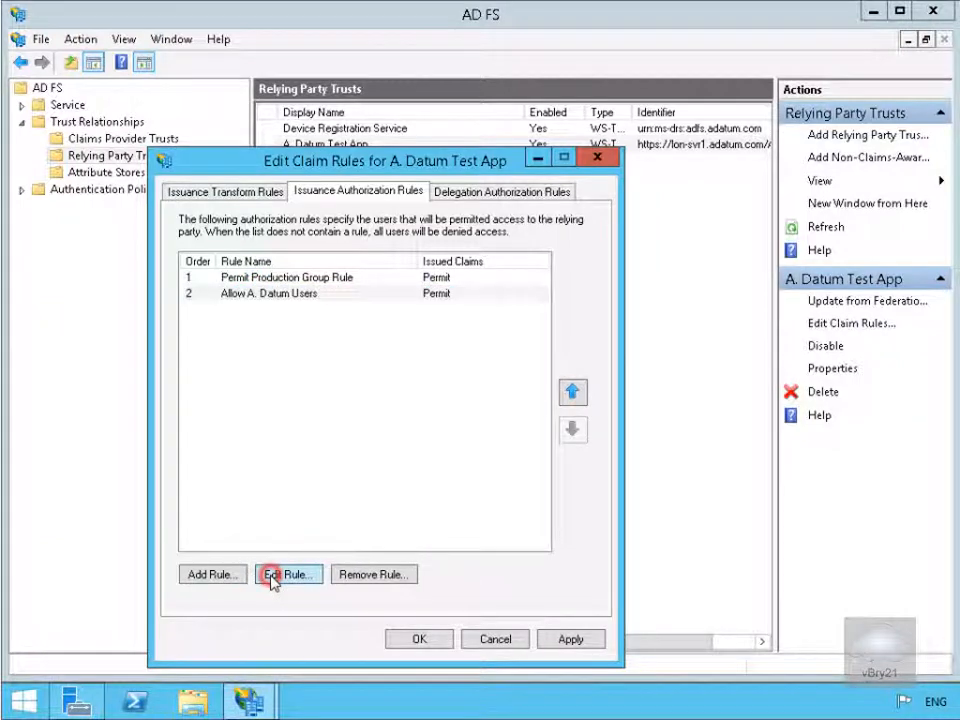
{"action": "left_click", "coordinate": [288, 574]}
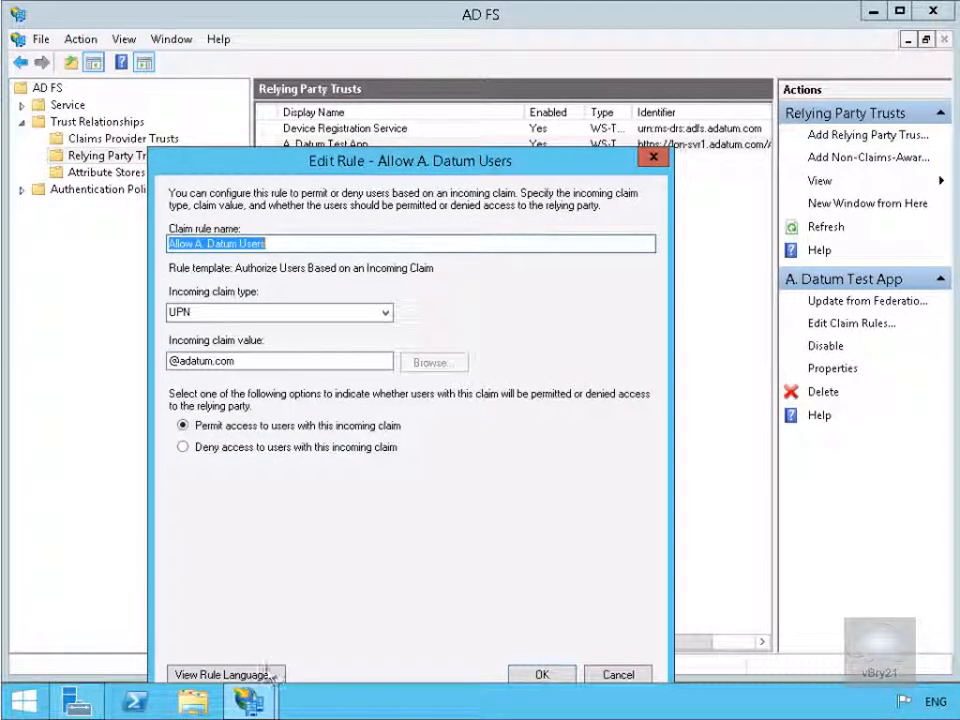